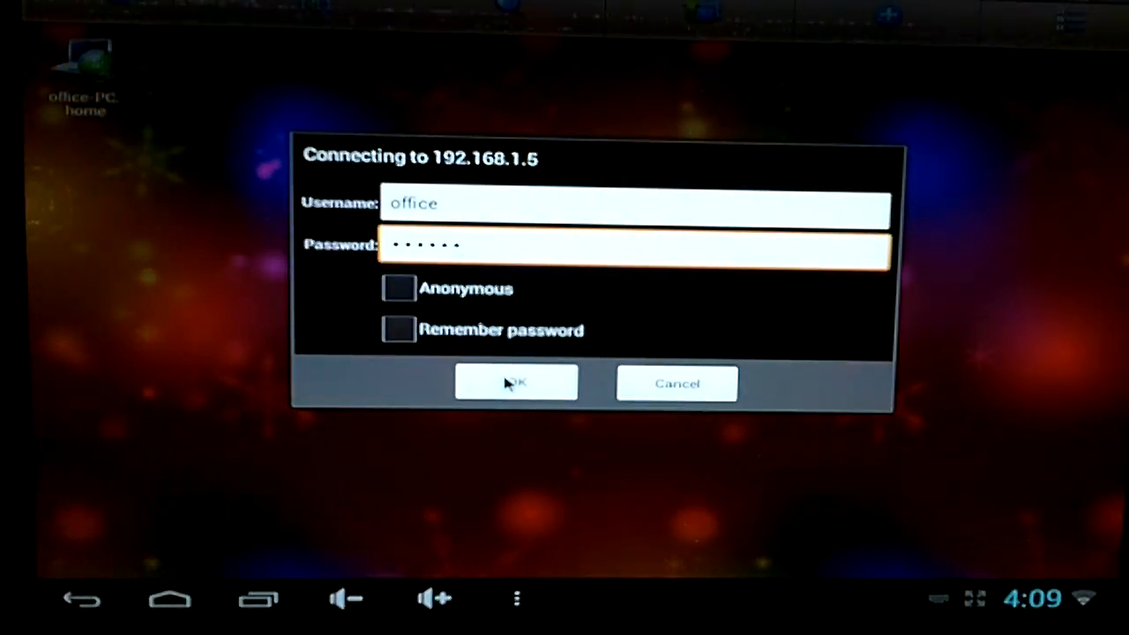
Confirm the login to 192.168.1.5 as office so its shared folders are listed.
click(515, 382)
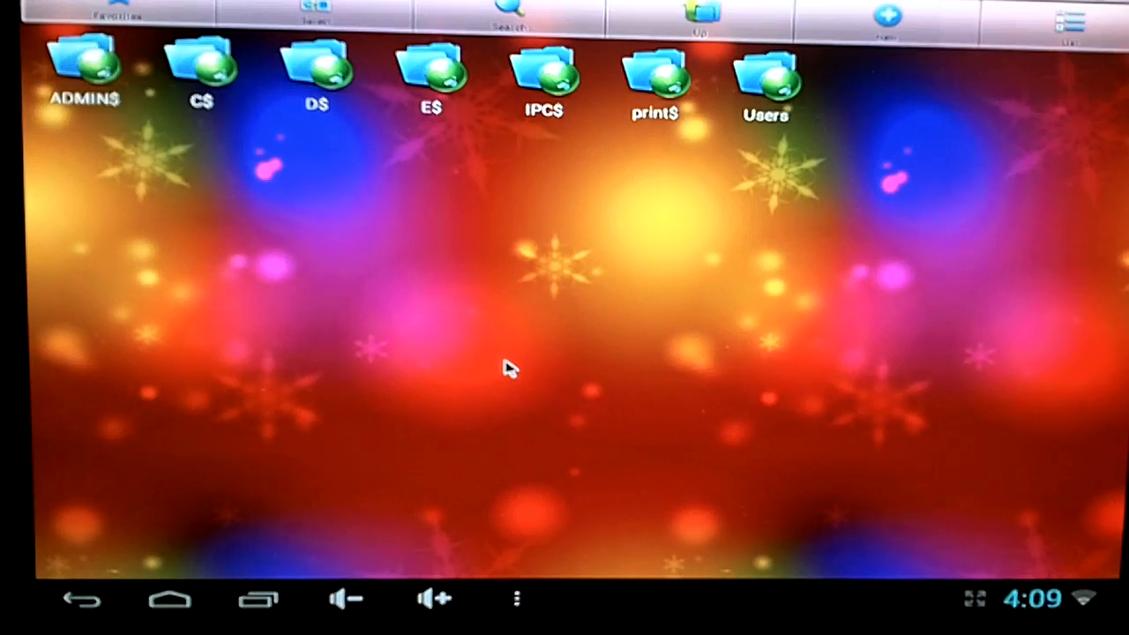
mouse_move(773, 106)
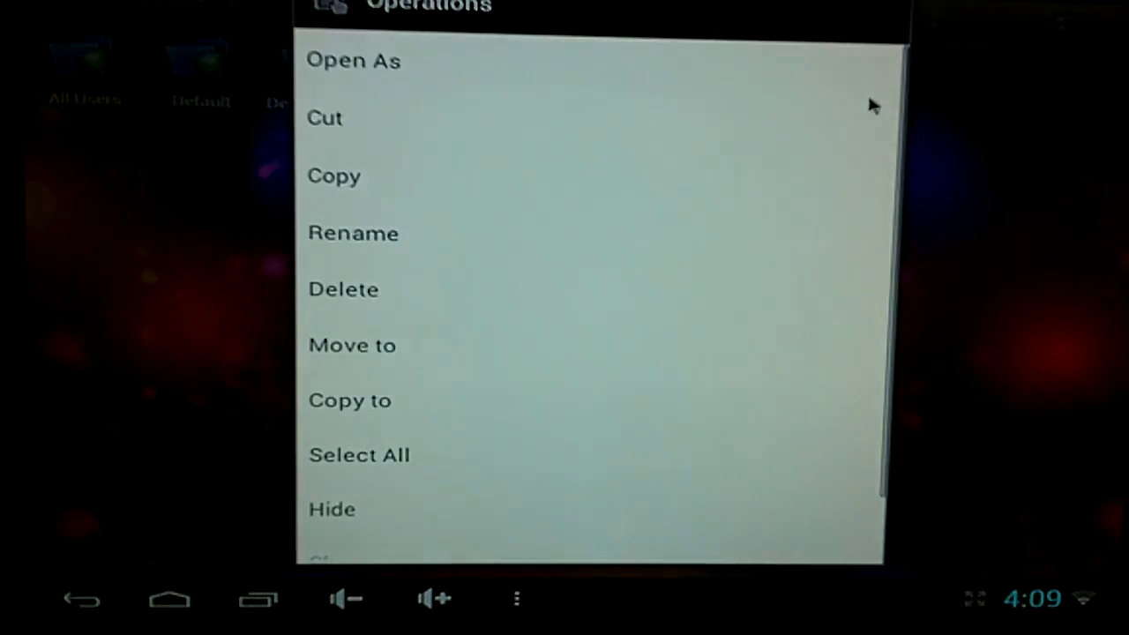
mouse_move(378, 78)
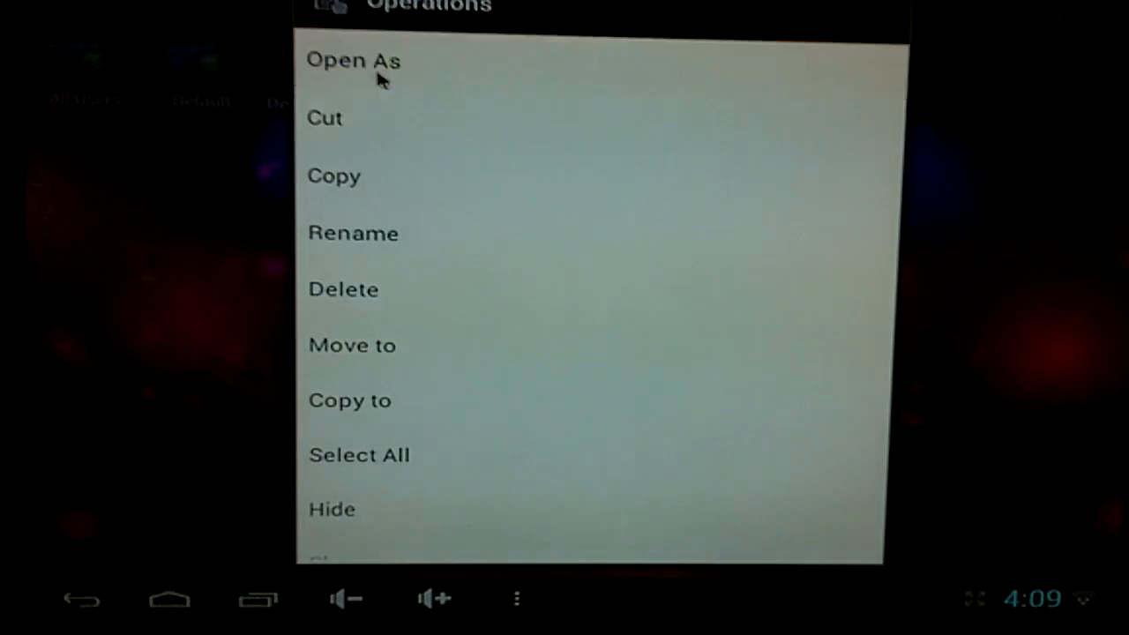
Bring up the Open As player choice for the Rock Of Ages 2012 movie file.
click(352, 60)
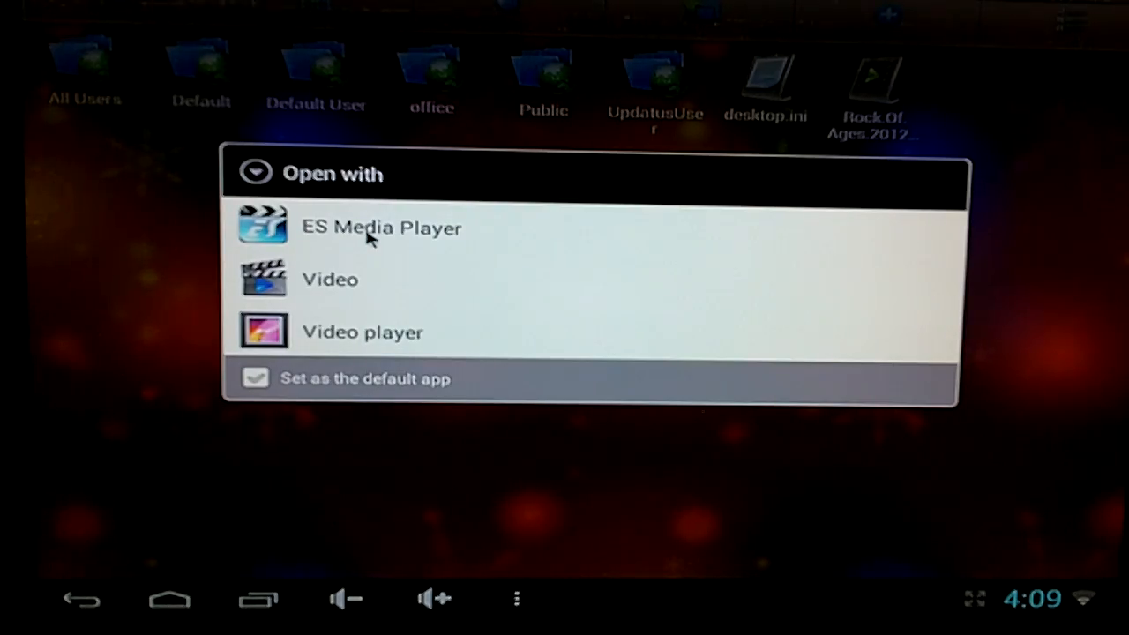
Choose ES Media Player to stream the Rock Of Ages 2012 movie from the share.
click(381, 228)
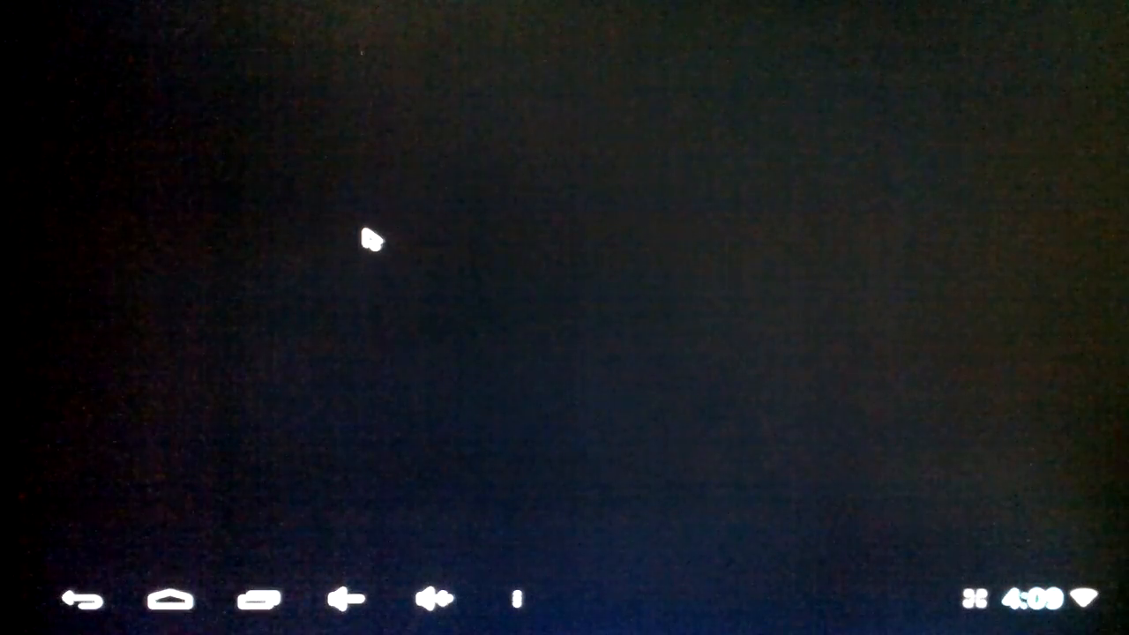